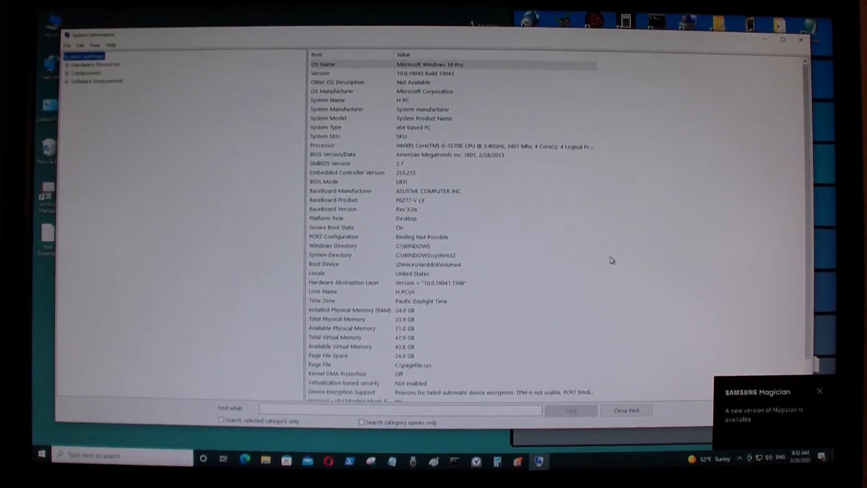
pyautogui.moveTo(771, 52)
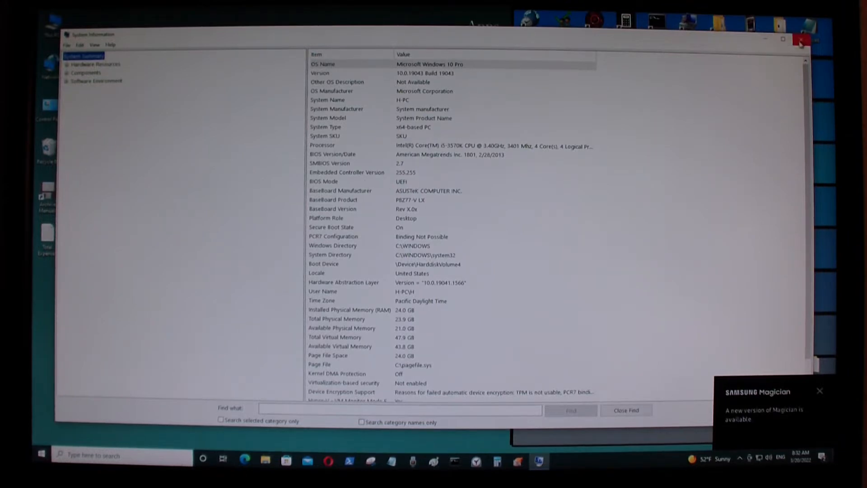
# - Review Disk 0's partitions in Disk Management, dismissing its conversion options without converting
pyautogui.click(798, 41)
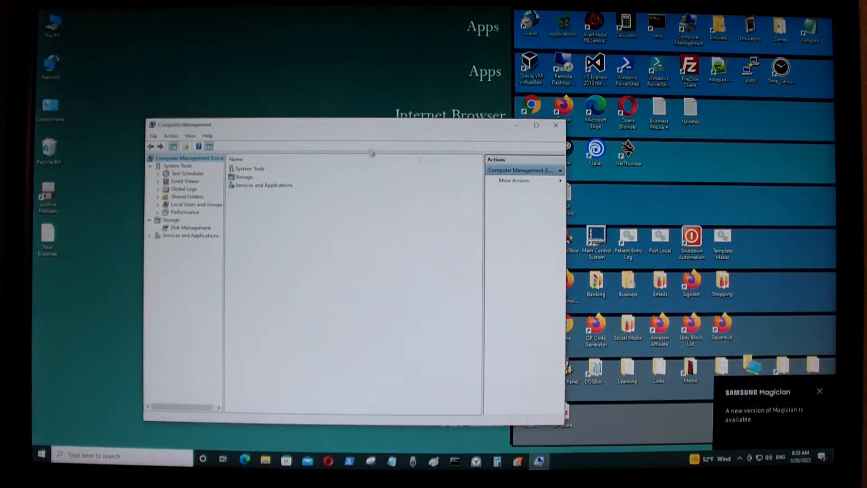
pyautogui.click(170, 219)
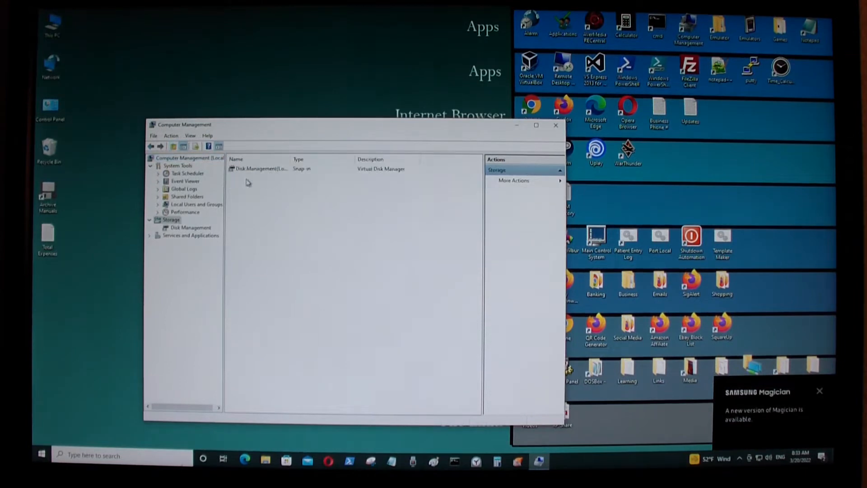
pyautogui.click(189, 228)
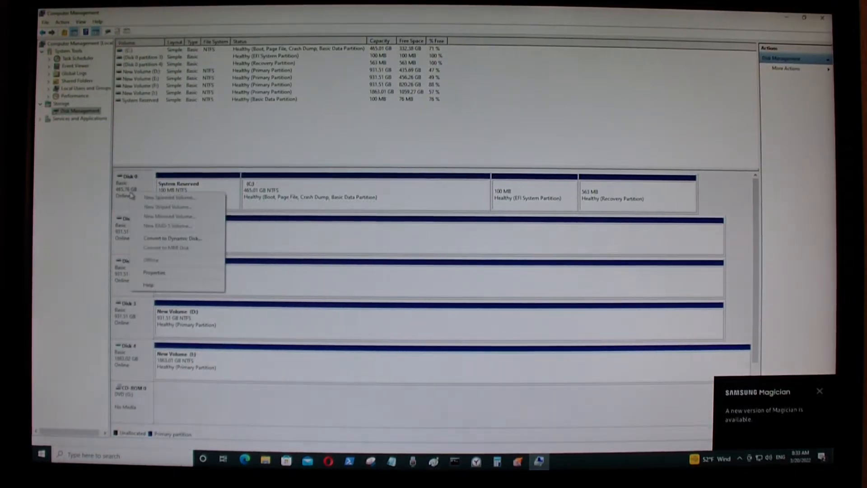
pyautogui.click(153, 273)
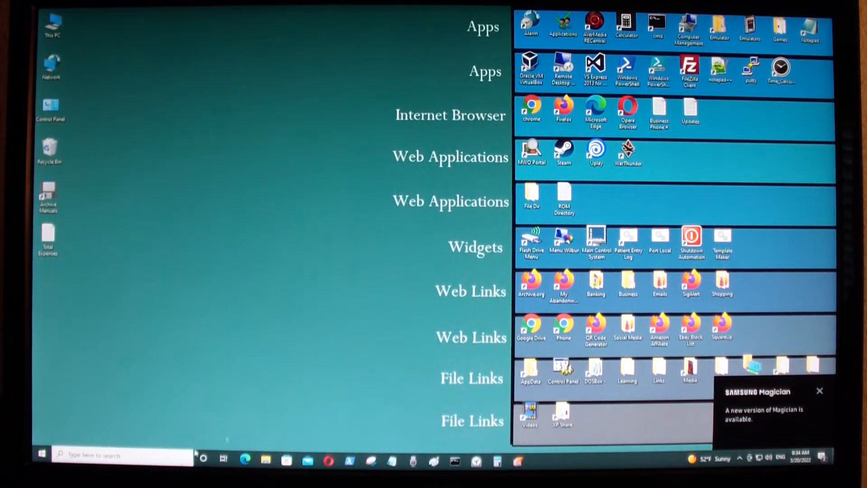
pyautogui.moveTo(323, 345)
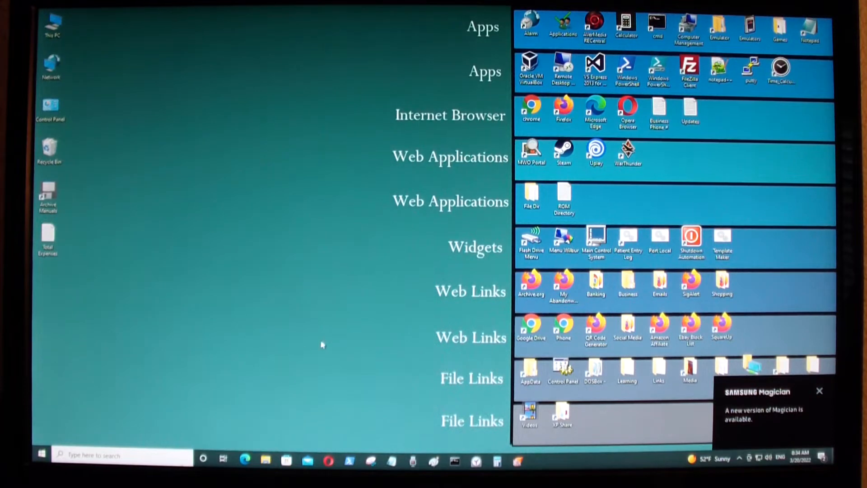
pyautogui.moveTo(349, 320)
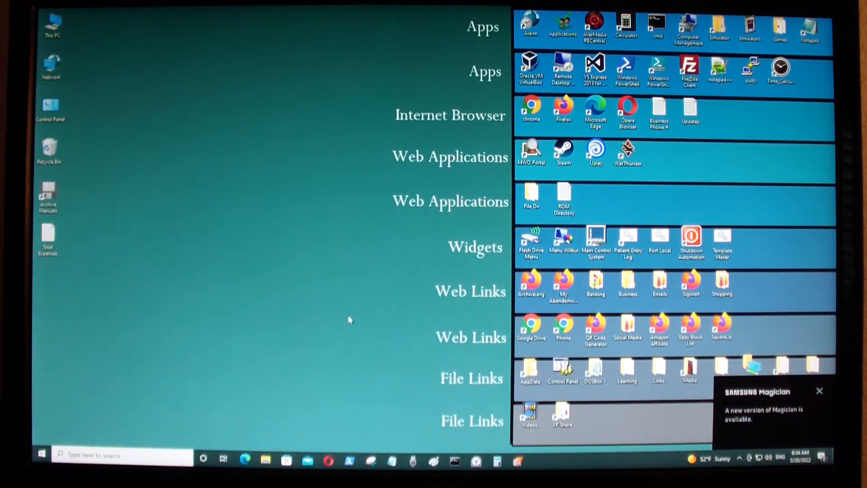
# - Restart the PC from the Start menu's Power choices
pyautogui.click(41, 454)
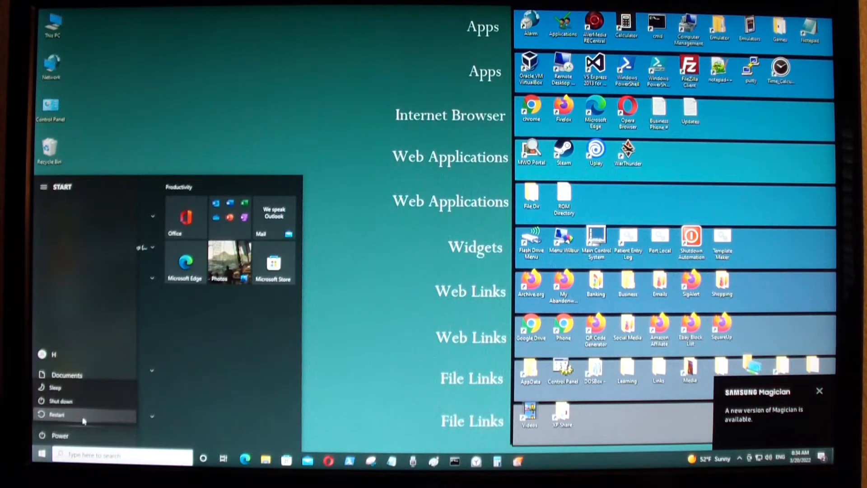
pyautogui.click(56, 414)
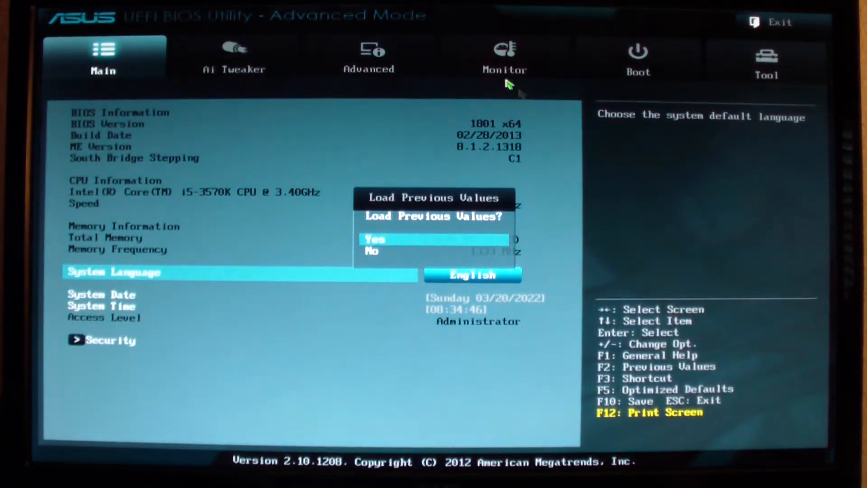
# - Dismiss the Load Previous Values prompt to reach the Main page
pyautogui.click(375, 239)
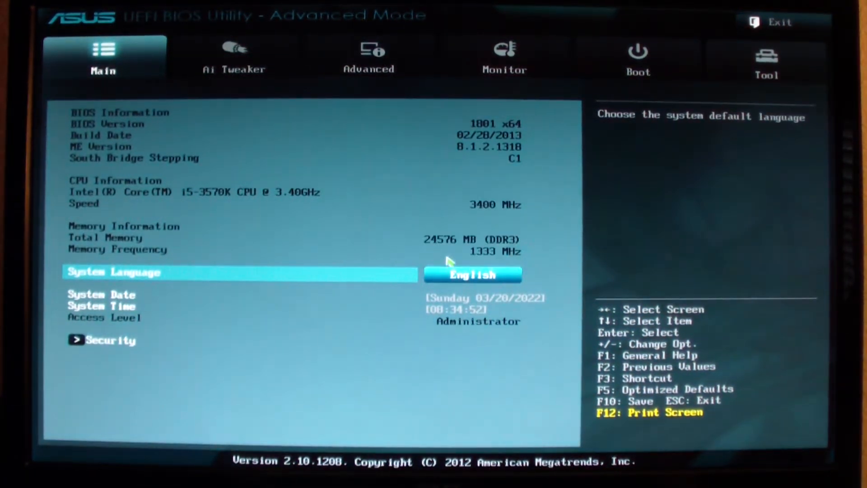
pyautogui.moveTo(643, 86)
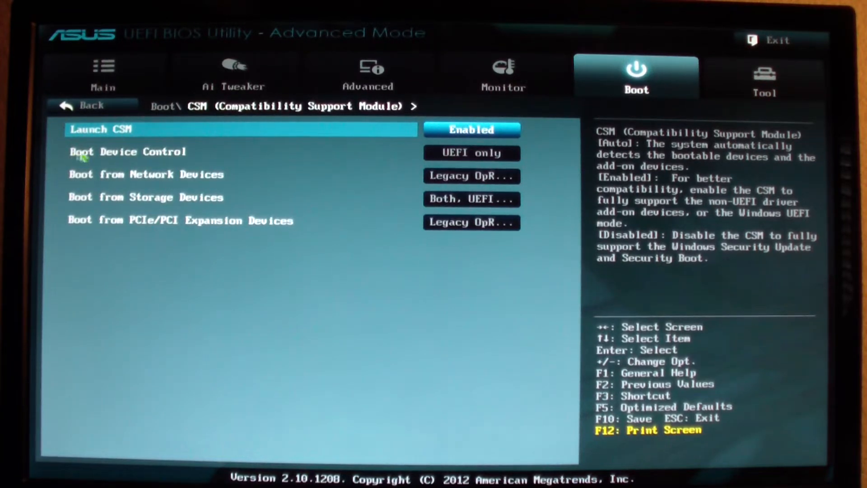
pyautogui.moveTo(172, 156)
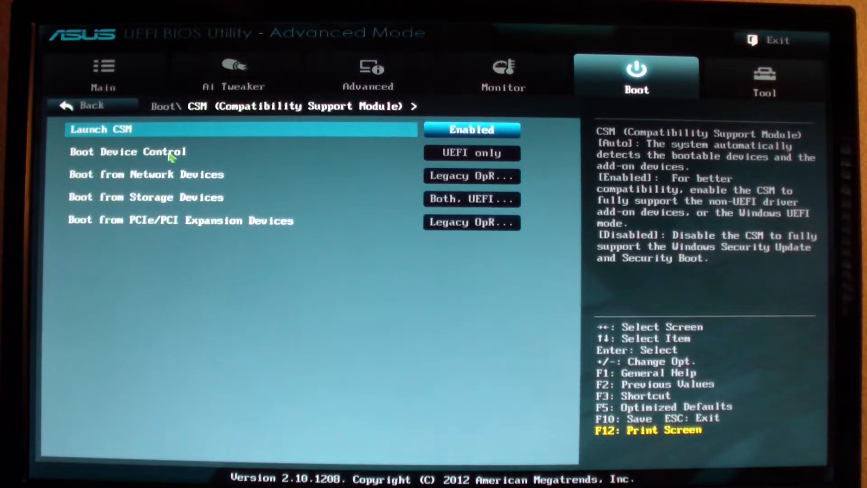
# - Set CSM Boot Device Control to UEFI and Legacy OpROM, keeping network boot legacy first
pyautogui.click(471, 152)
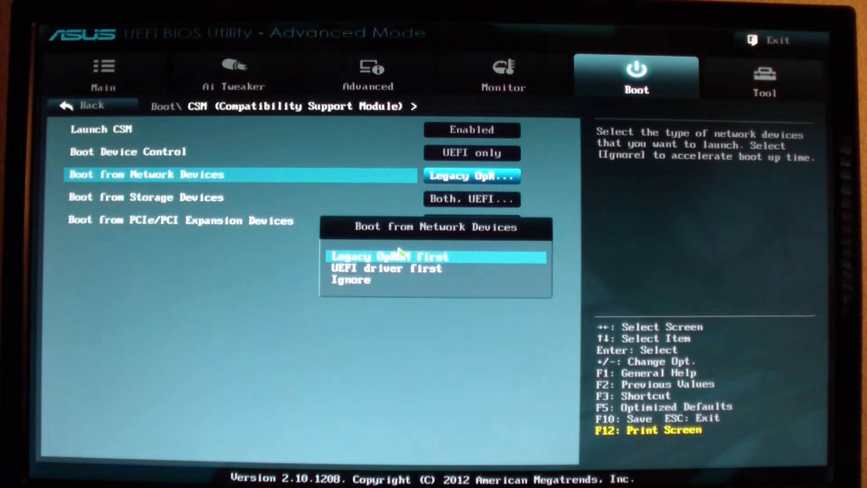
pyautogui.click(388, 256)
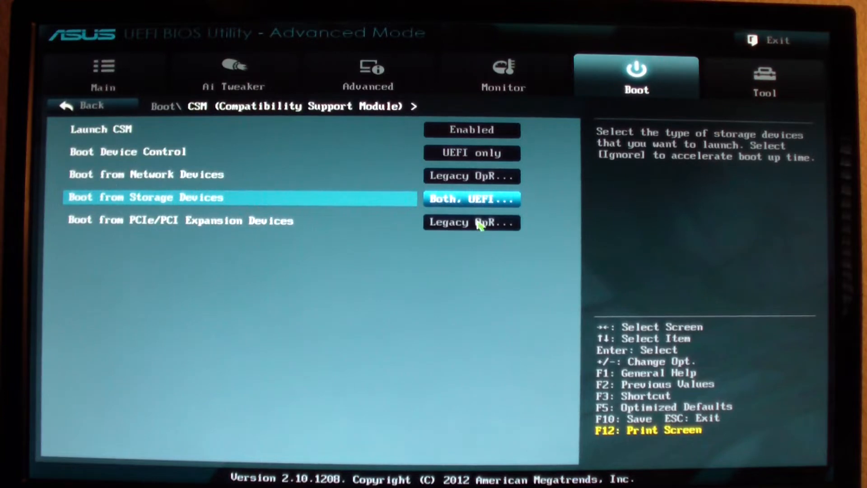
pyautogui.click(471, 222)
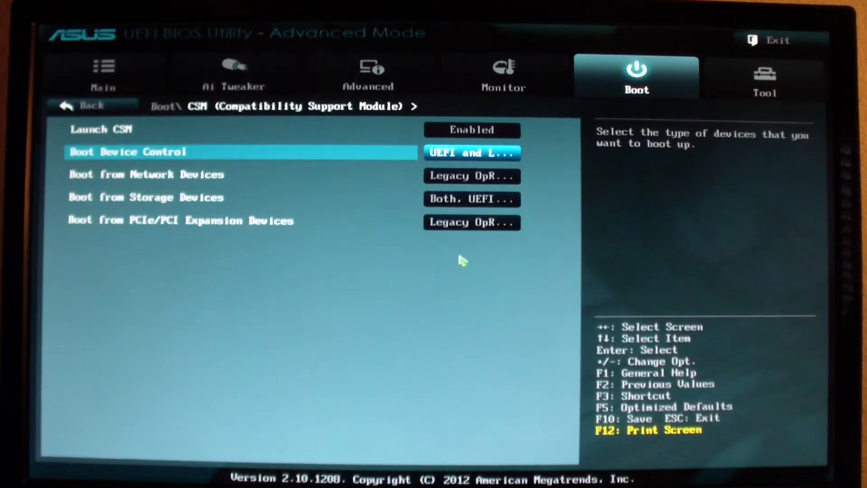
# - Save the BIOS changes and reset the system via Exit > Save Changes & Reset
pyautogui.click(778, 41)
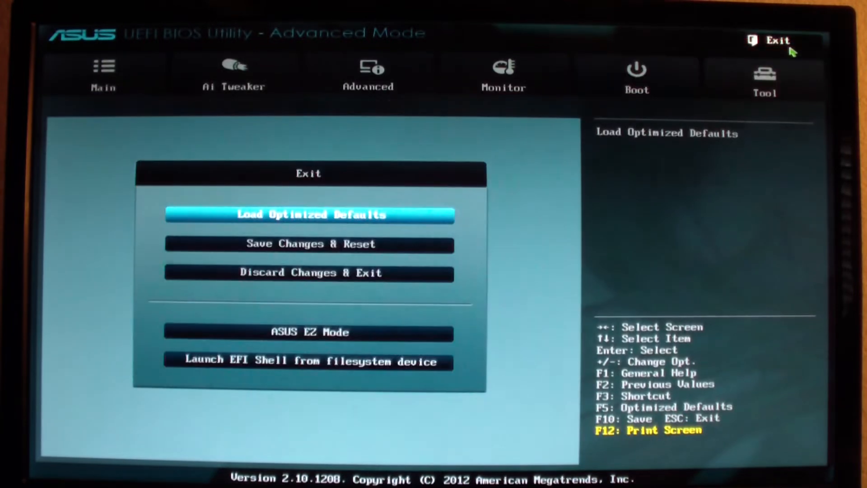
pyautogui.click(309, 244)
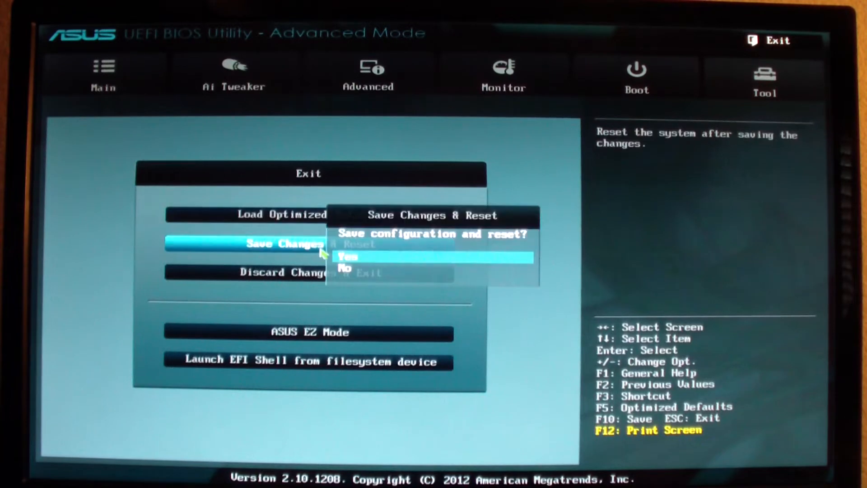
pyautogui.click(348, 255)
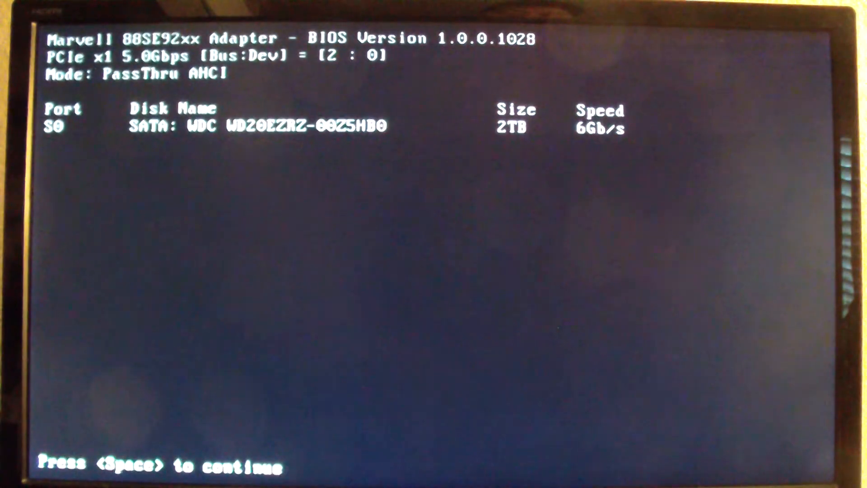
# - Continue past the Marvell adapter's 2TB disk detection screen
pyautogui.press('space')
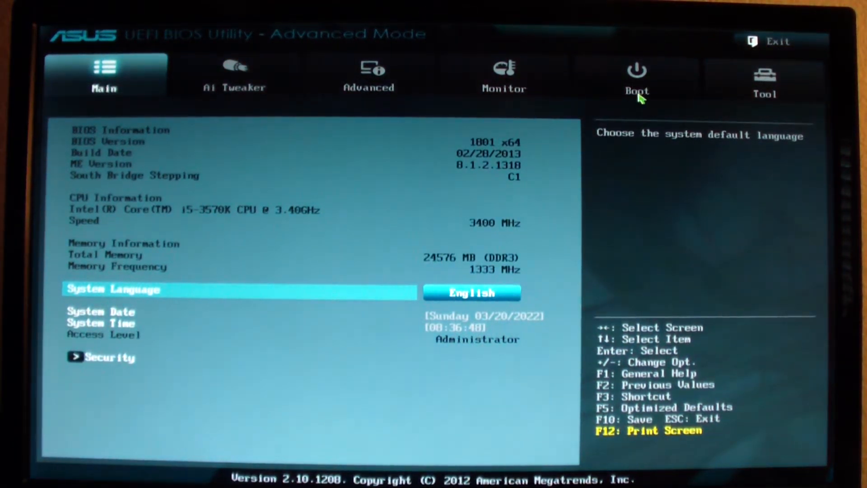
# - Set CSM Boot Device Control back to UEFI only in the Boot settings
pyautogui.click(638, 81)
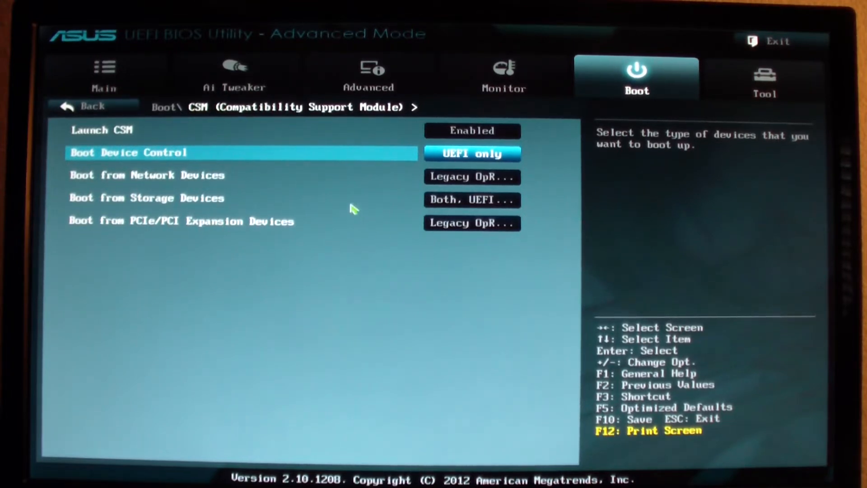
pyautogui.click(91, 105)
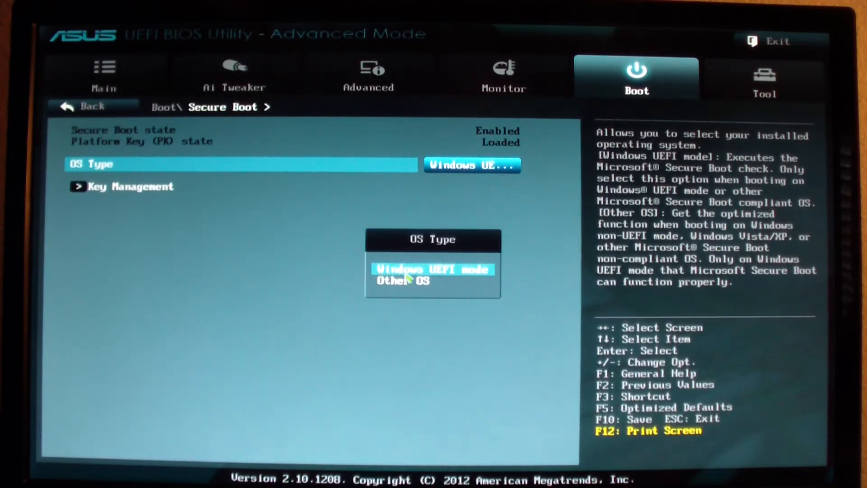
# - Set Secure Boot OS Type to Windows UEFI mode and exit BIOS setup
pyautogui.click(433, 270)
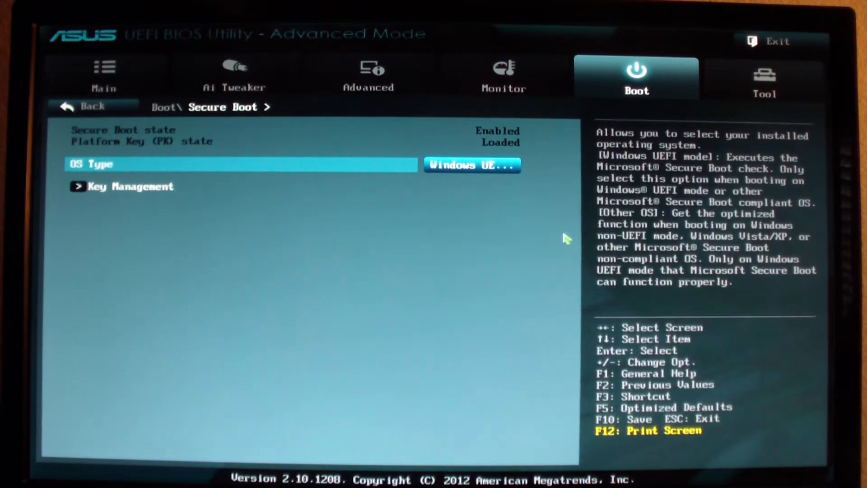
pyautogui.click(90, 106)
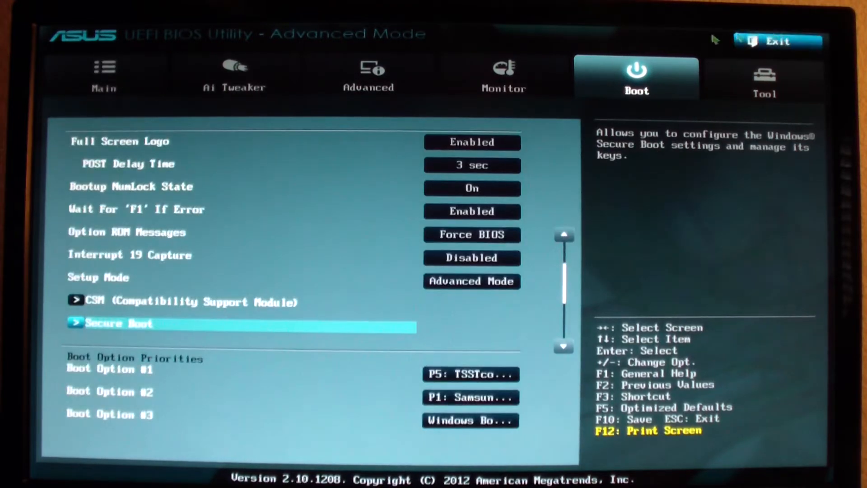
pyautogui.click(776, 43)
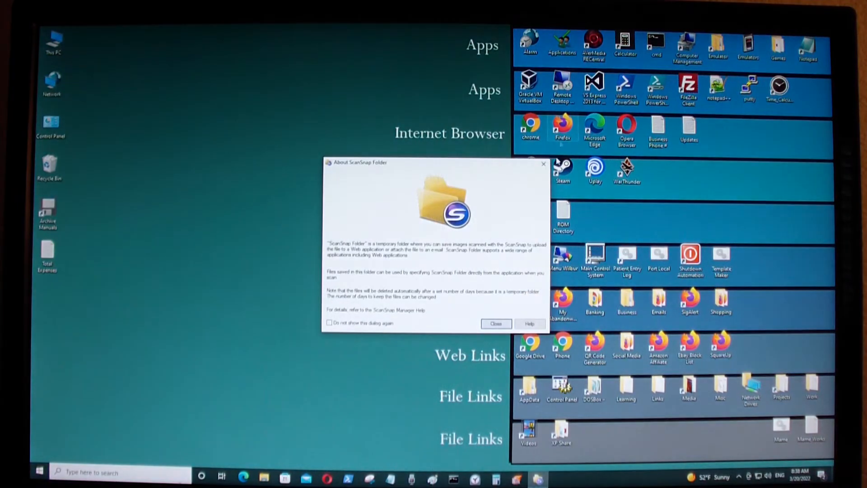
# - Close the About ScanSnap Folder notice after Windows boots
pyautogui.click(496, 323)
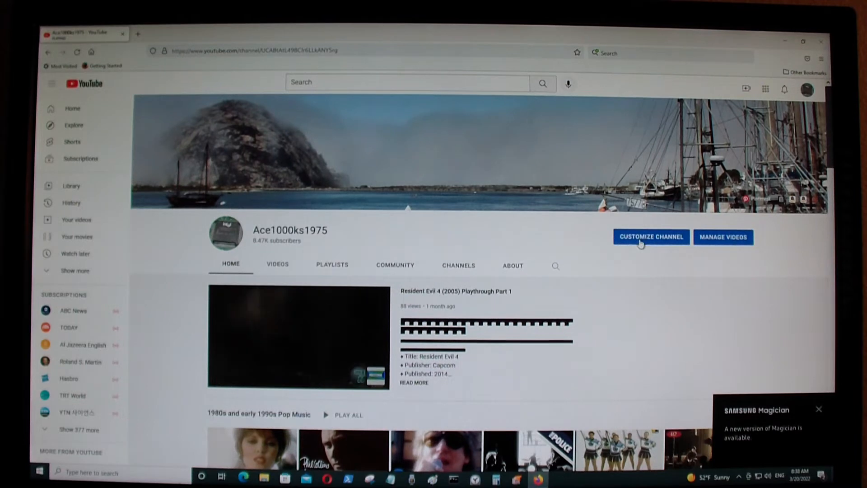
# - Start Customize Channel from the Ace1000ks1975 YouTube channel page
pyautogui.click(651, 237)
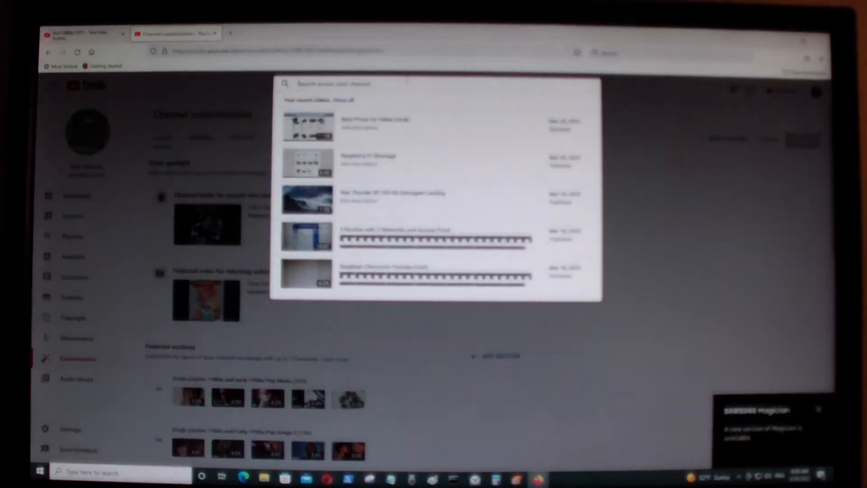
# - Filter the channel content to titles containing 'Windows 11' and sort by views descending
pyautogui.write('UEFI')
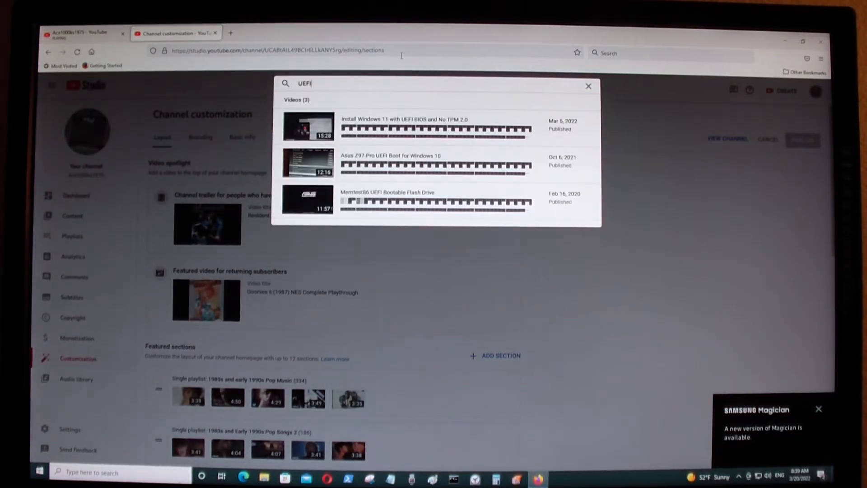
pyautogui.moveTo(419, 114)
pyautogui.write('G')
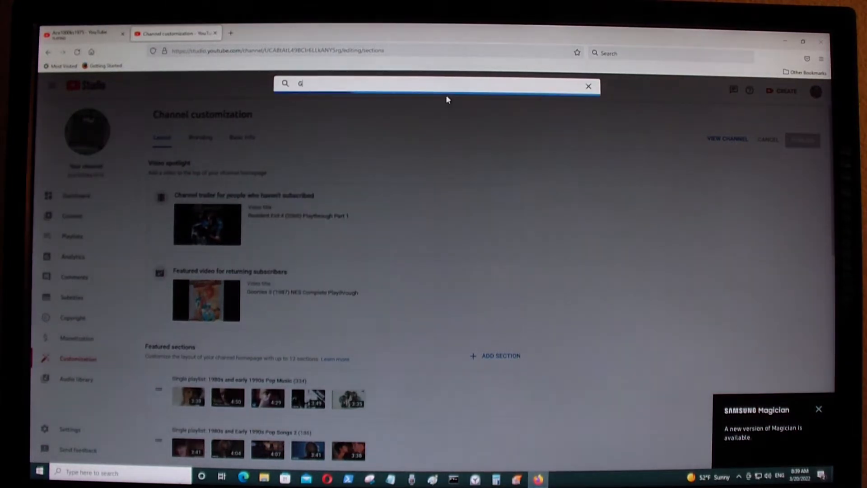
pyautogui.write('Windows 1')
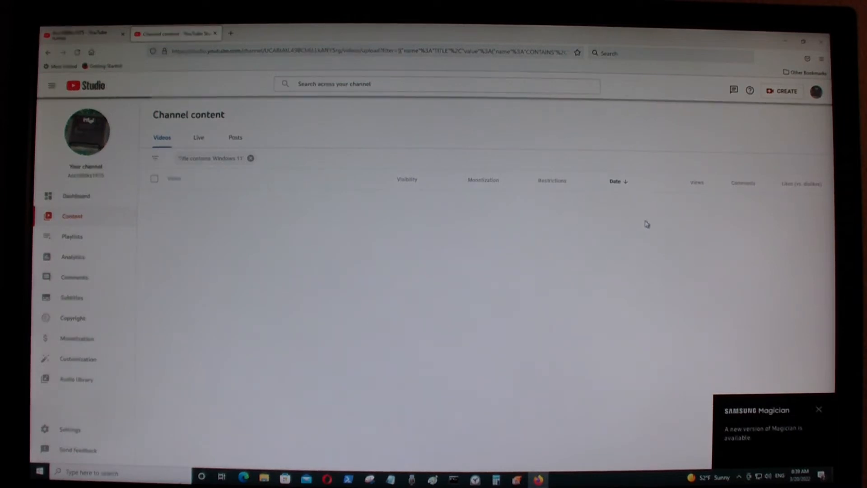
pyautogui.moveTo(686, 251)
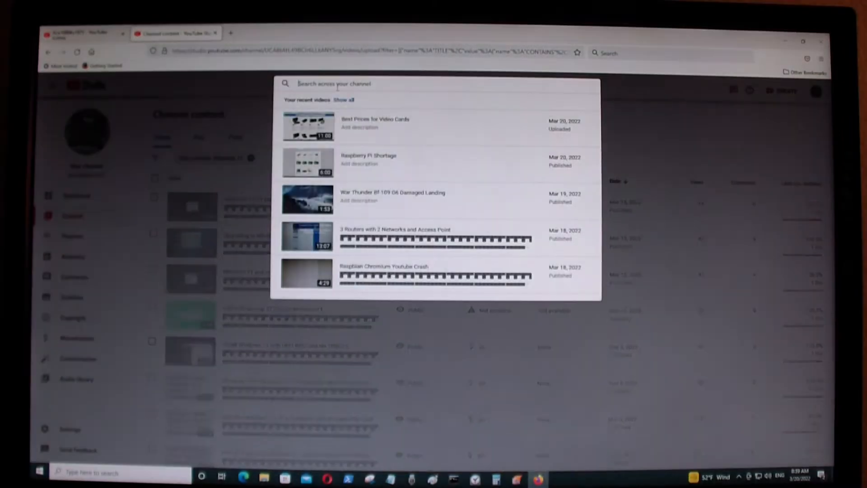
pyautogui.write('w')
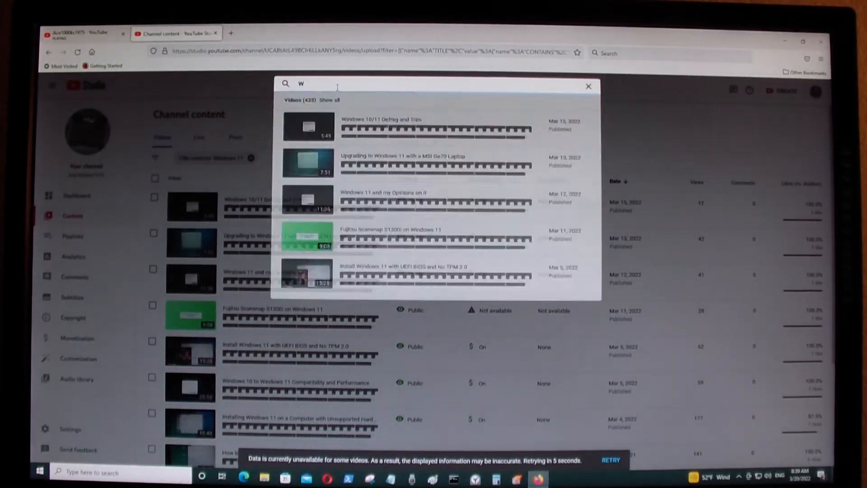
pyautogui.click(588, 86)
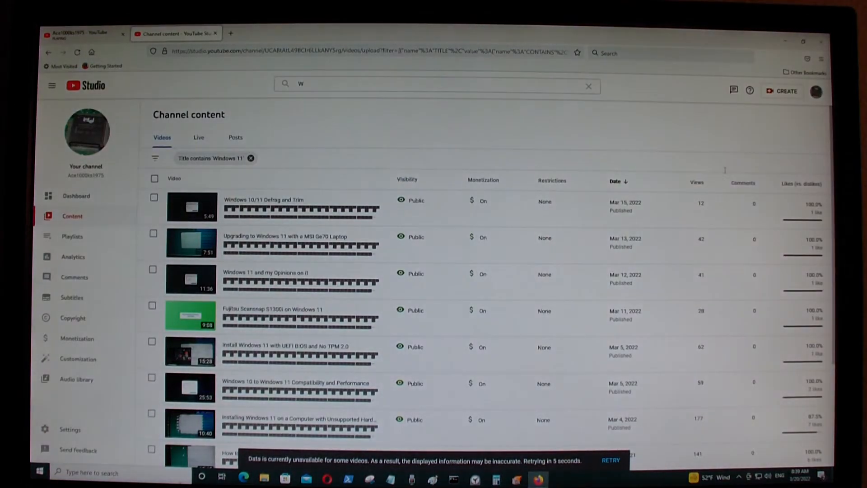
pyautogui.moveTo(697, 184)
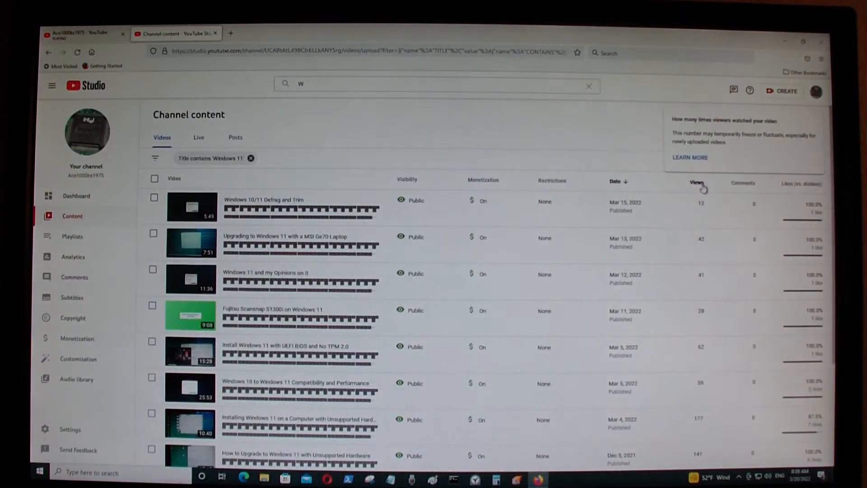
pyautogui.click(695, 182)
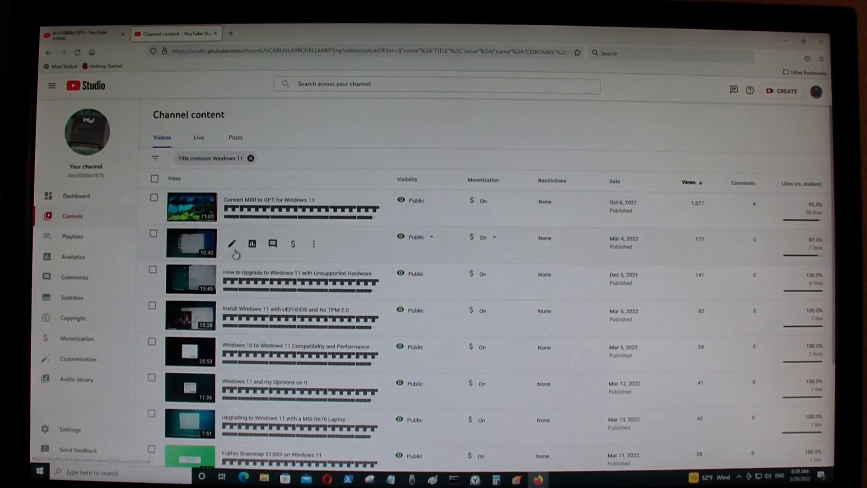
# - Show the Convert MBR to GPT for Windows 11 details scrolled to the mbr2gpt /validate command
pyautogui.click(231, 244)
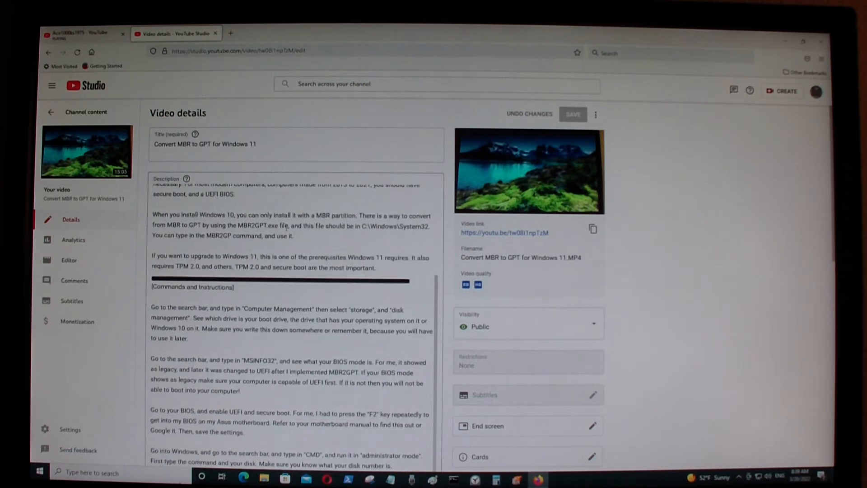
pyautogui.scroll(-3)
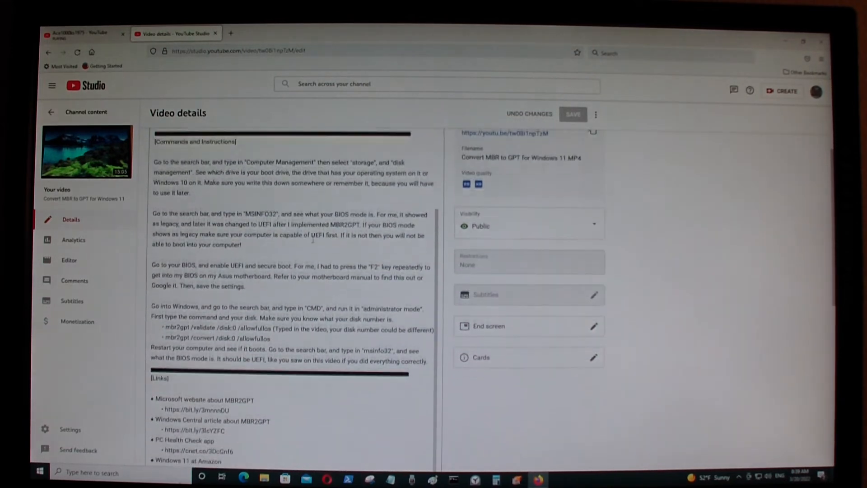
pyautogui.scroll(-3)
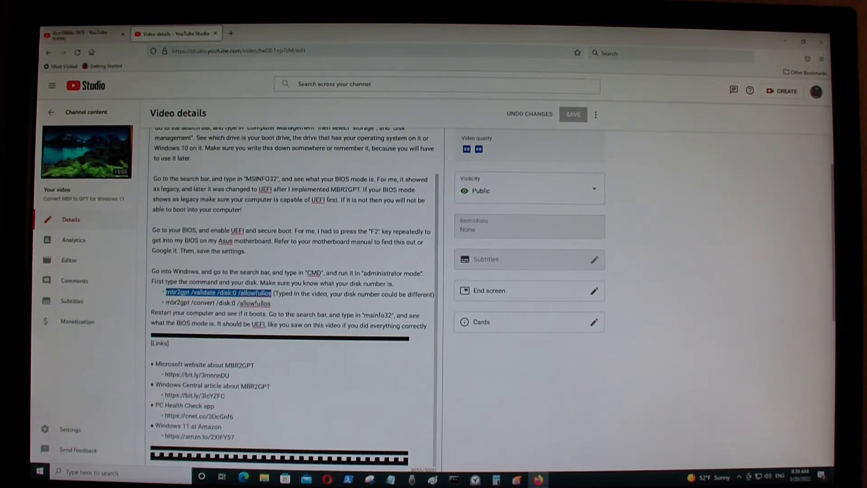
# - Launch an administrator Command Prompt and enter 'mbr2gpt /validate /disk:0 /allowfullos'
pyautogui.rightClick(453, 479)
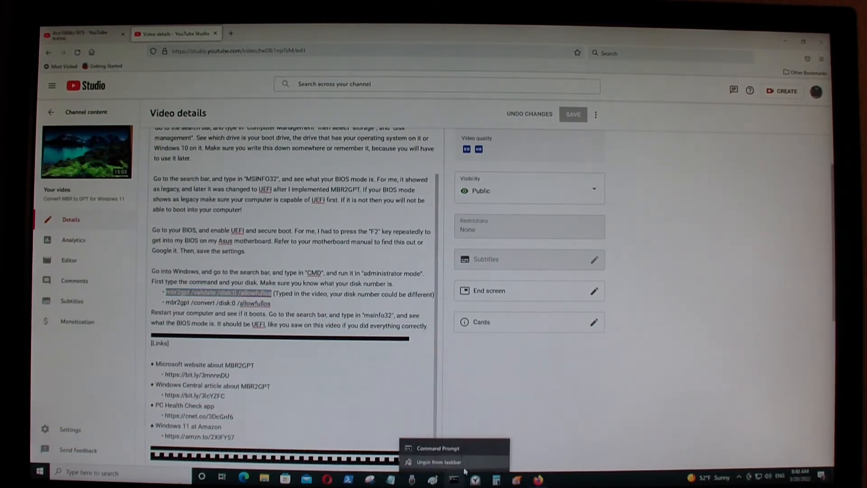
pyautogui.click(437, 448)
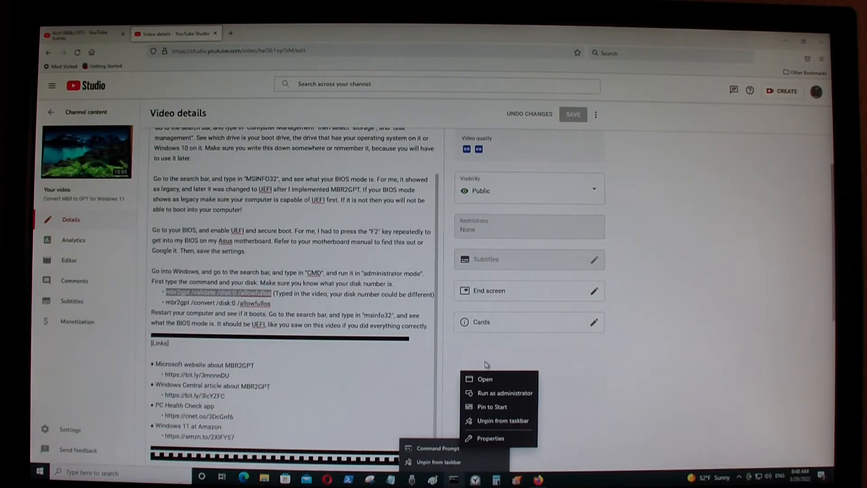
pyautogui.click(506, 393)
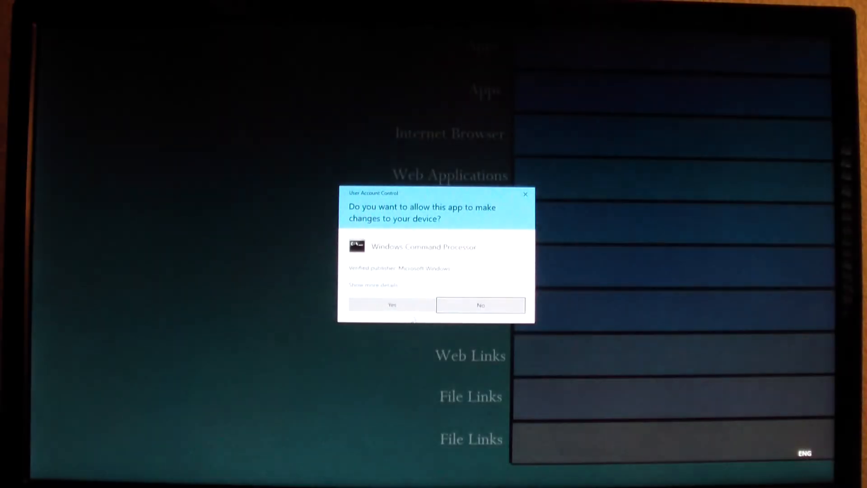
pyautogui.click(392, 306)
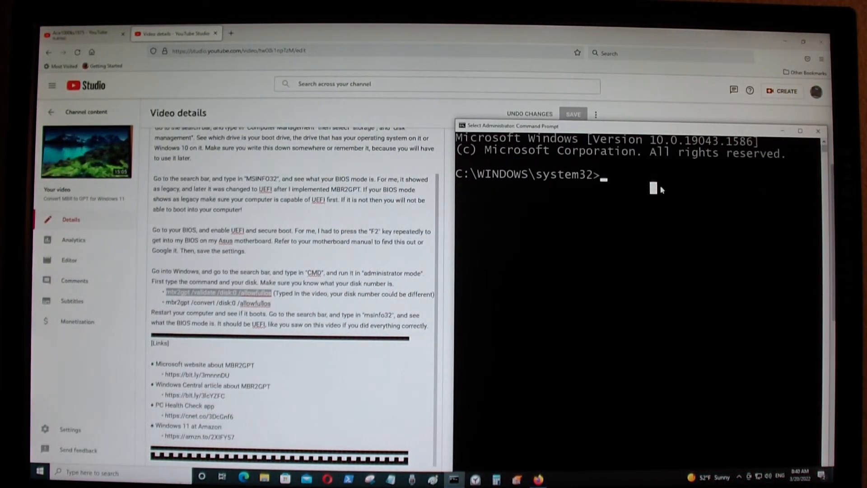
pyautogui.write('mbr2gpt /validate /disk:0 /allowfullos')
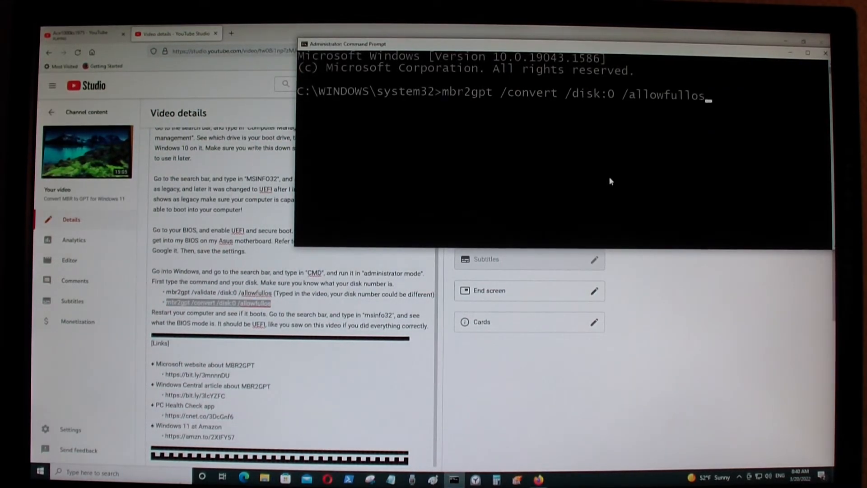
pyautogui.moveTo(630, 199)
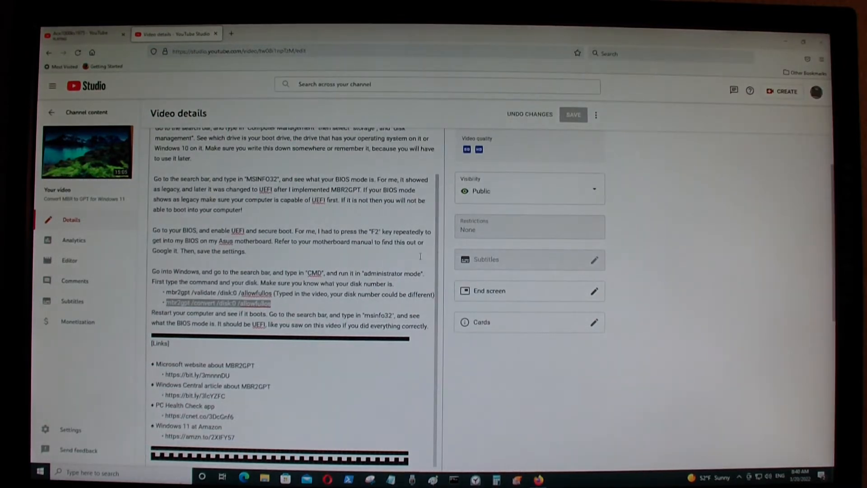
pyautogui.moveTo(381, 246)
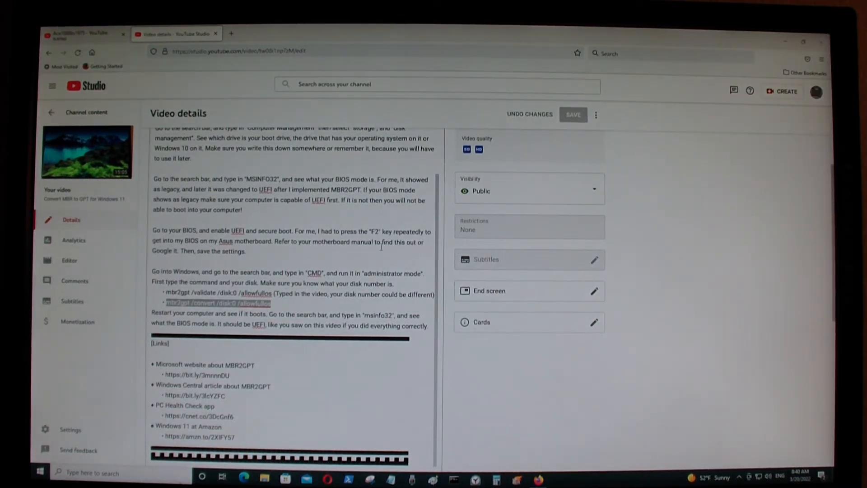
# - Launch msinfo32 to show System Summary with BIOS Mode UEFI and Secure Boot State On
pyautogui.scroll(-3)
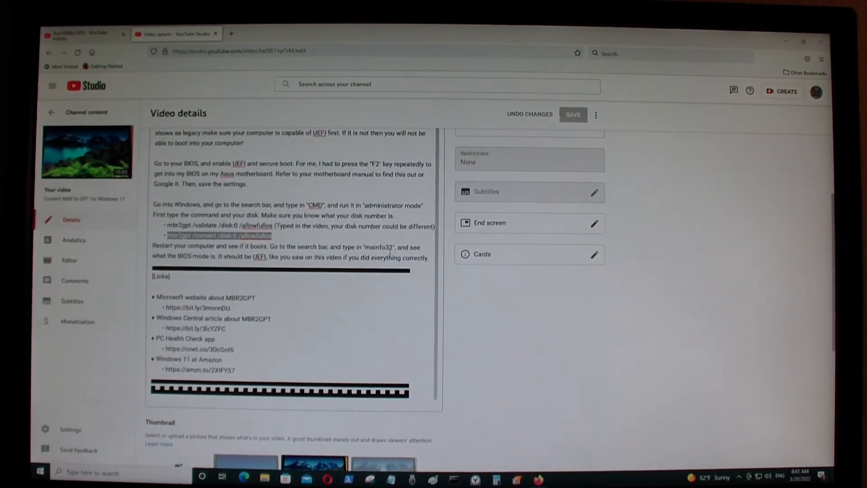
pyautogui.doubleClick(381, 246)
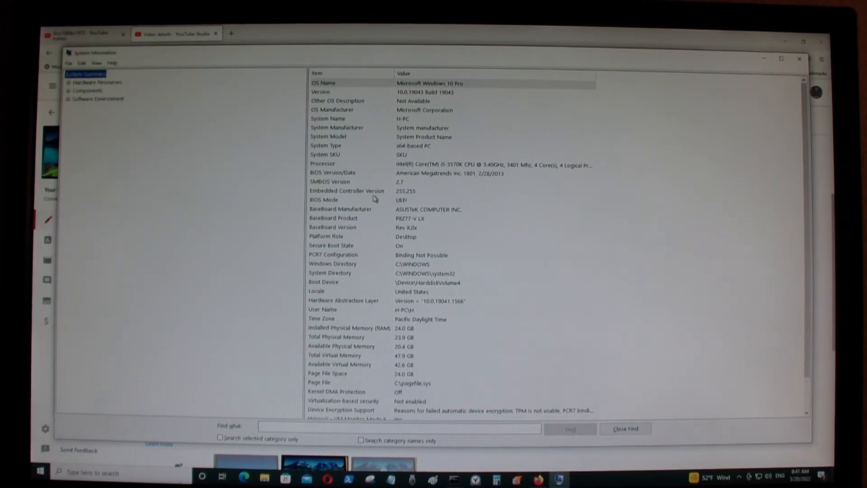
pyautogui.moveTo(364, 202)
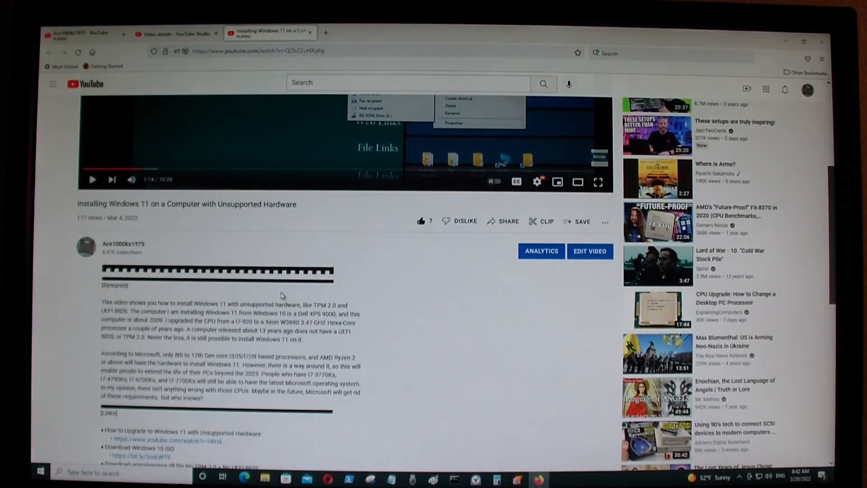
pyautogui.scroll(-3)
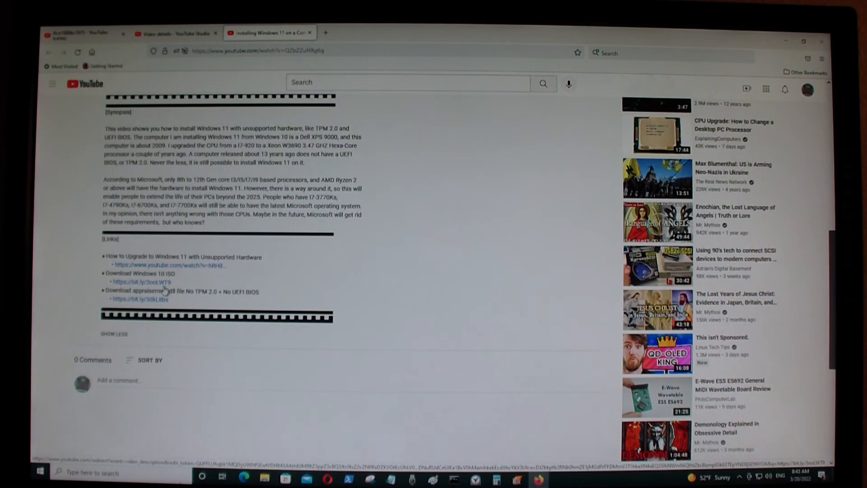
pyautogui.scroll(3)
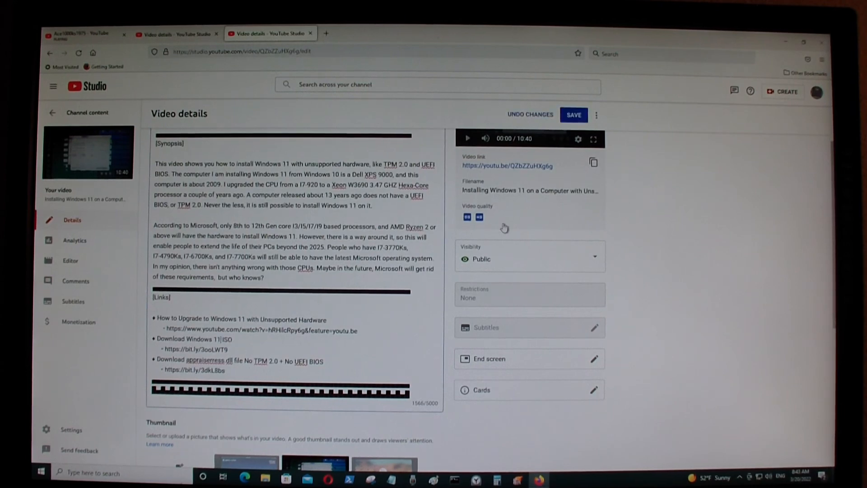
# - Save the edited description of the Installing Windows 11 on Unsupported Hardware video
pyautogui.click(573, 114)
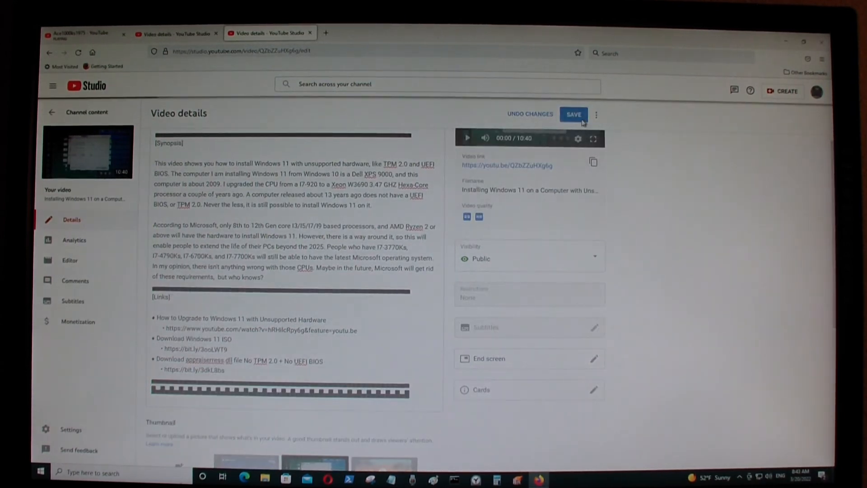
pyautogui.click(573, 114)
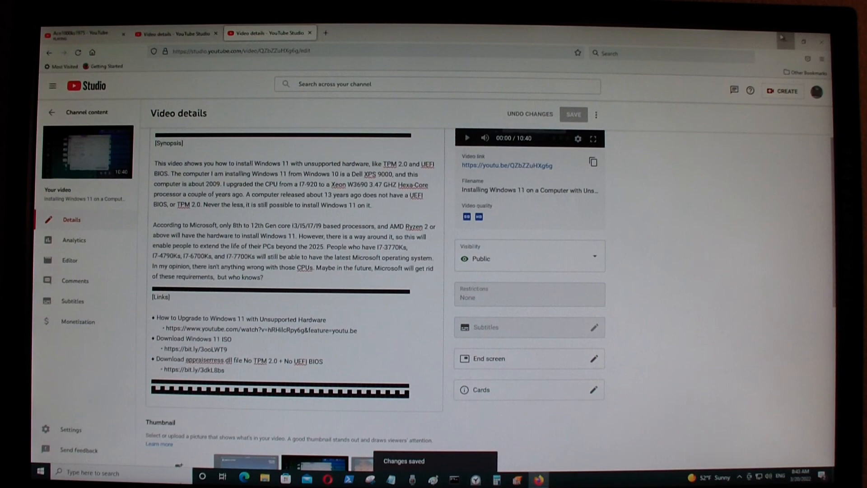